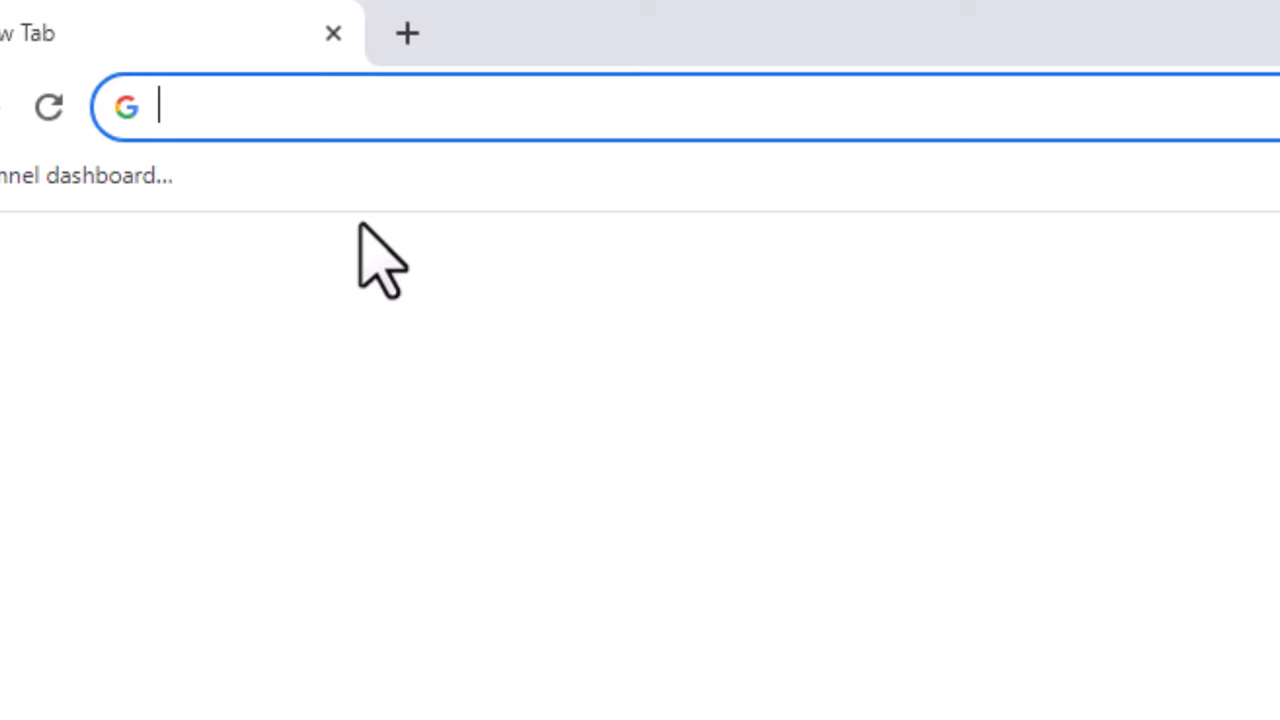
# - Go to runwayml.com and choose 'Try Runway for free' to reach the dashboard
pyautogui.write('runwayml.com')
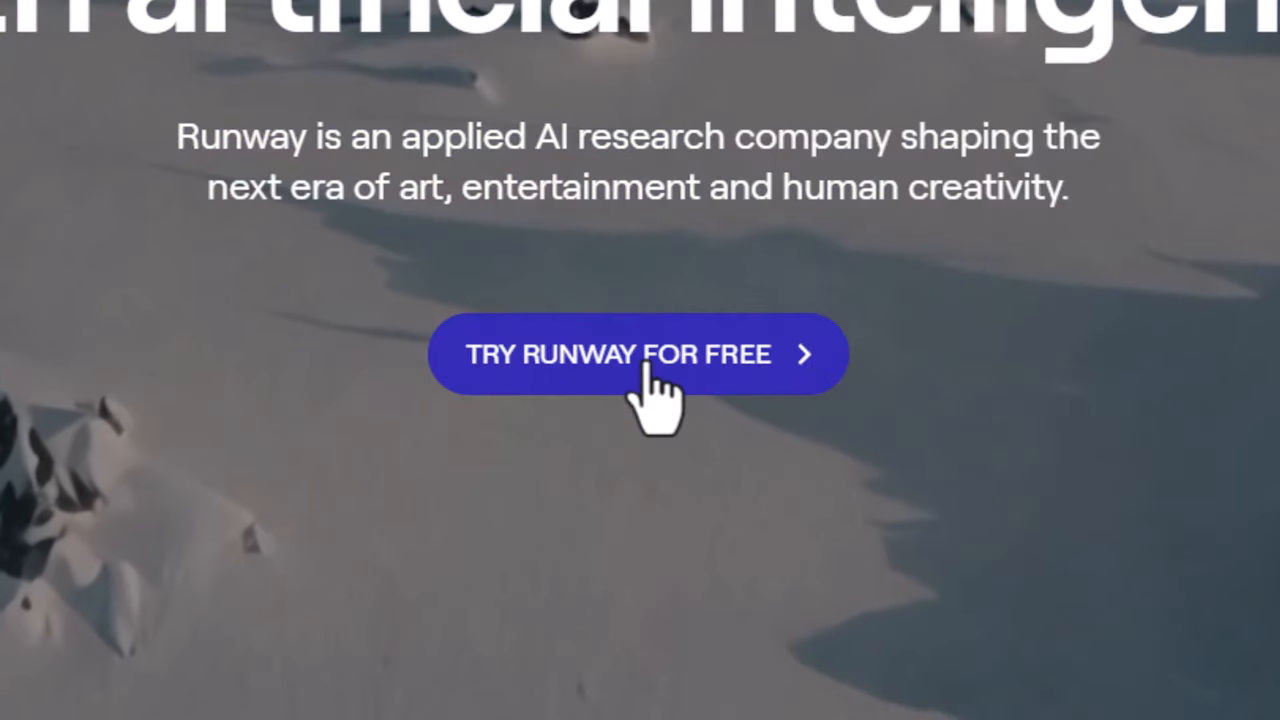
pyautogui.click(637, 354)
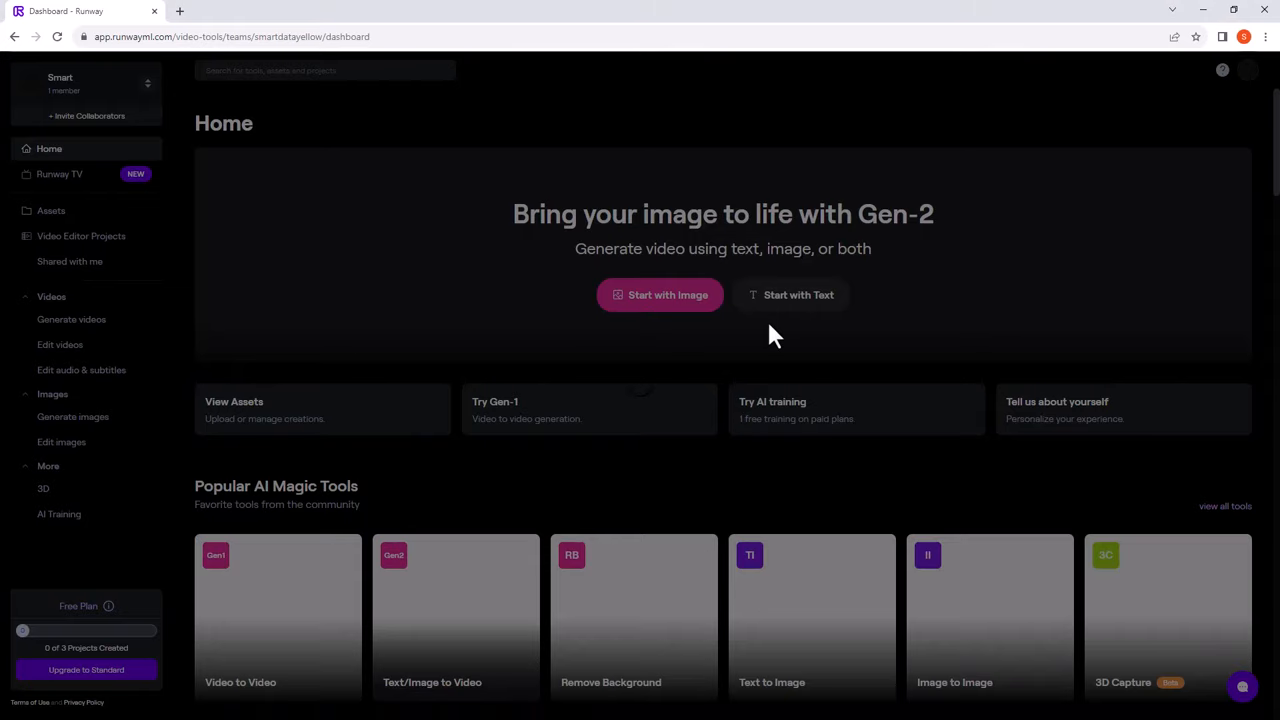
# - Choose 'Start with Image' in the dashboard's Gen-2 banner
pyautogui.click(86, 669)
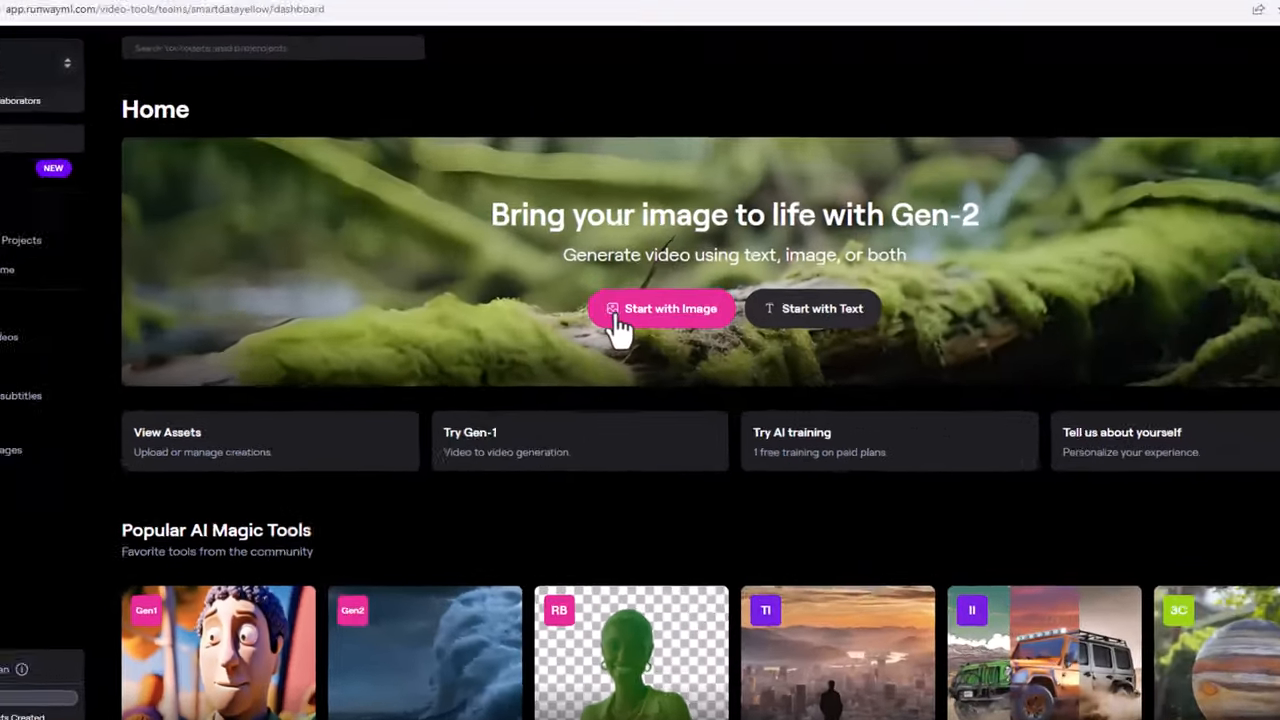
pyautogui.click(660, 308)
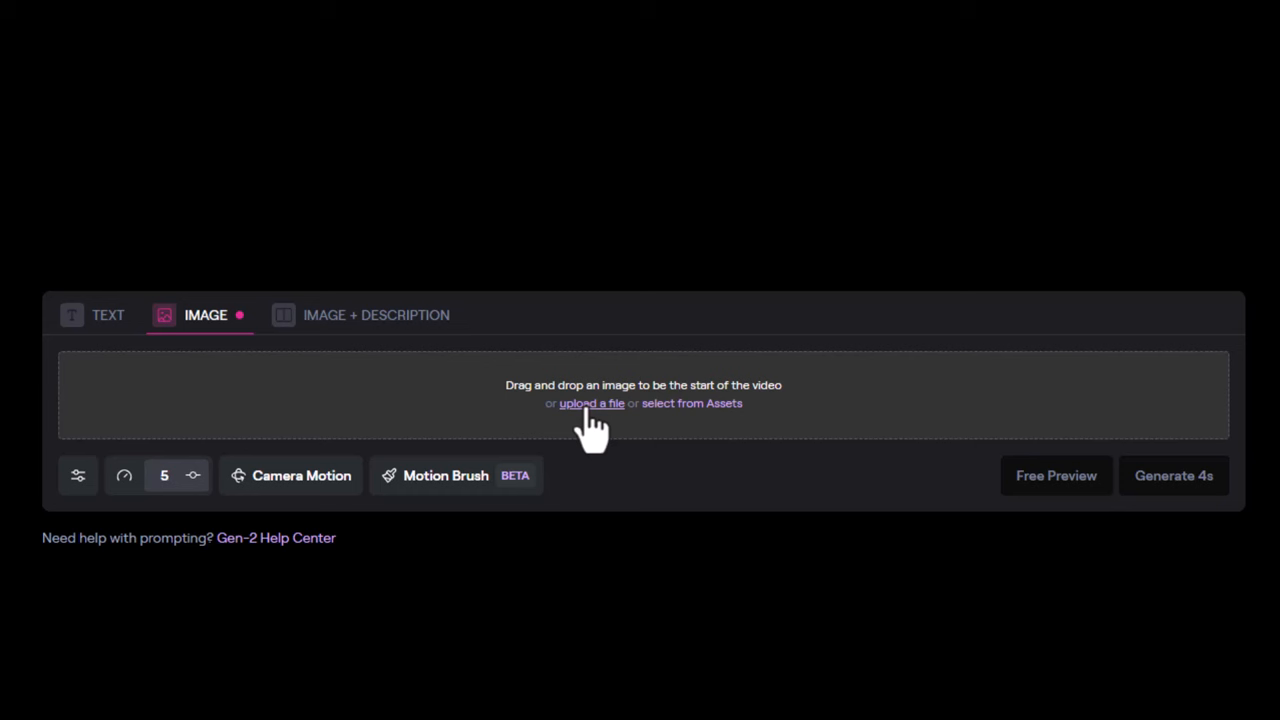
# - Upload the lime soda product image from the computer into the image slot
pyautogui.click(591, 403)
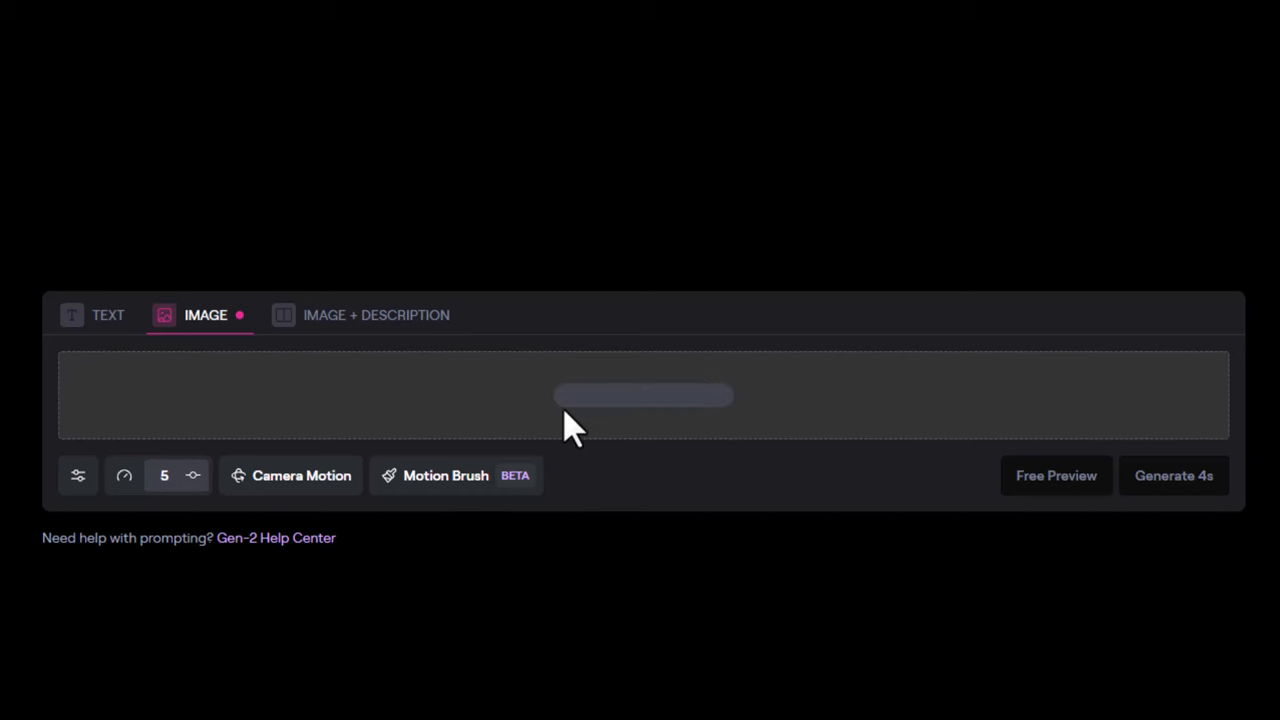
pyautogui.moveTo(600, 440)
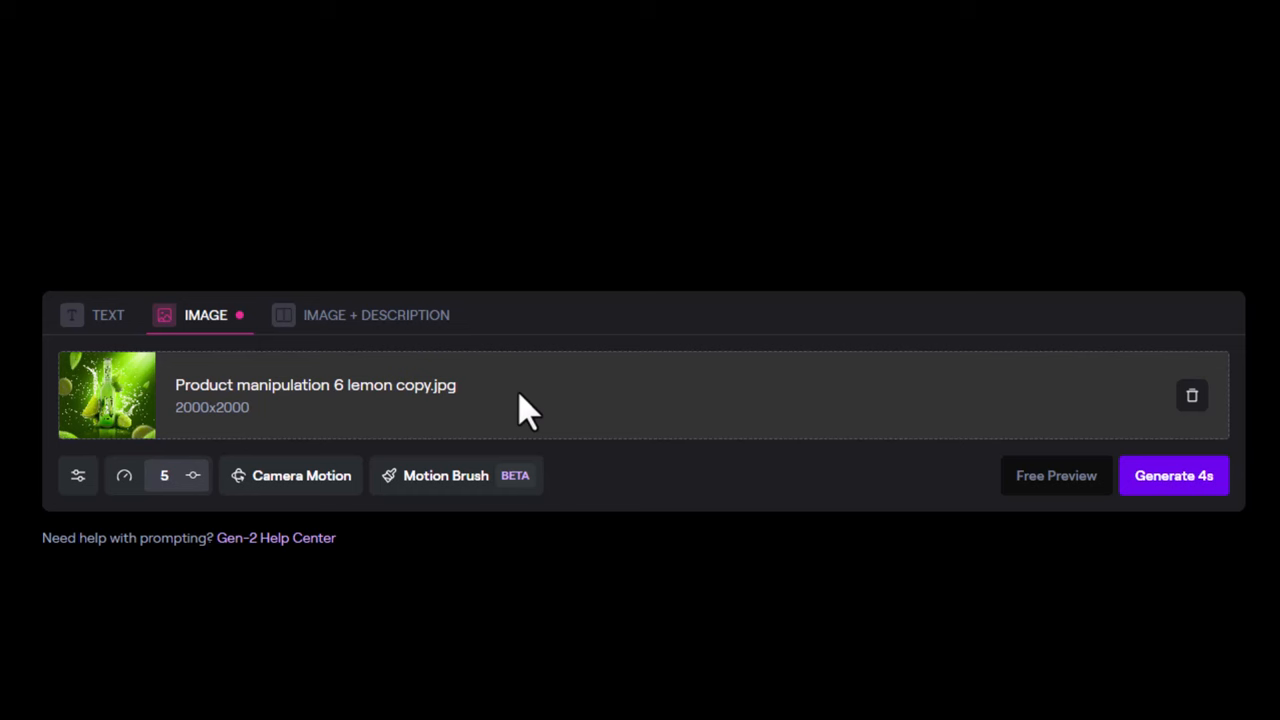
# - Raise the General Motion intensity, generate the 4-second video, and play it
pyautogui.click(163, 475)
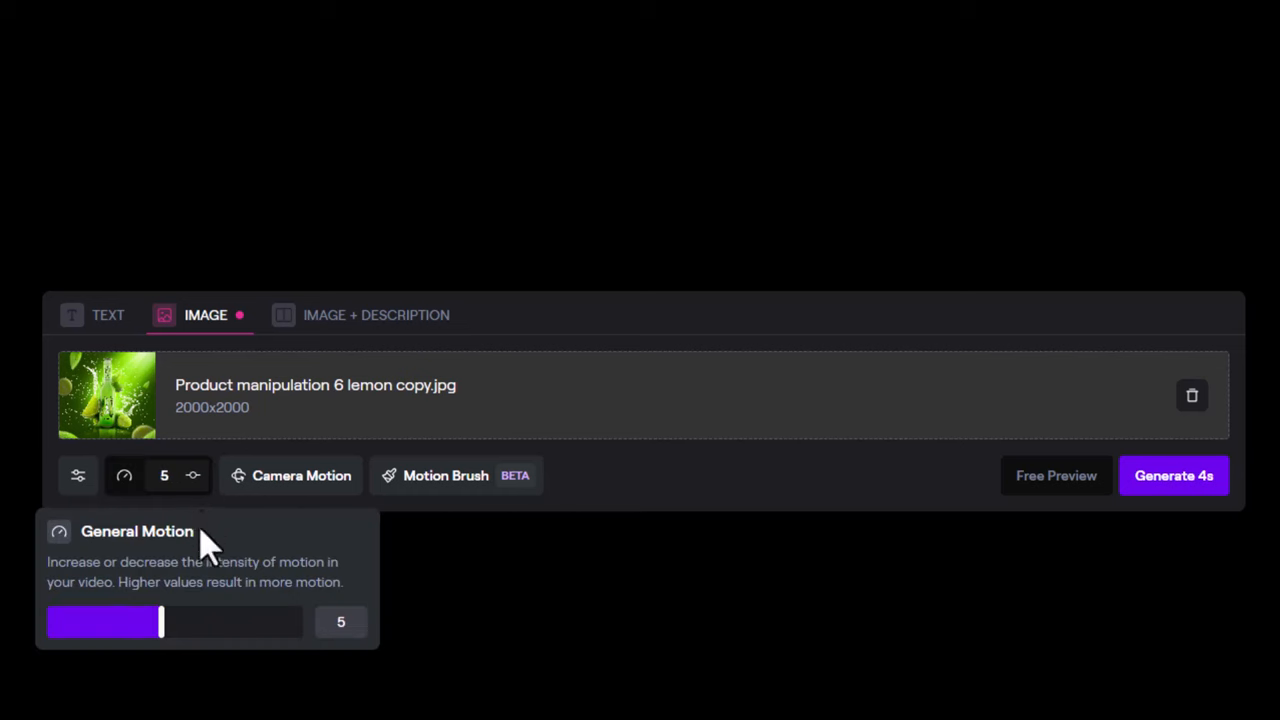
pyautogui.moveTo(162, 622); pyautogui.dragTo(205, 622)
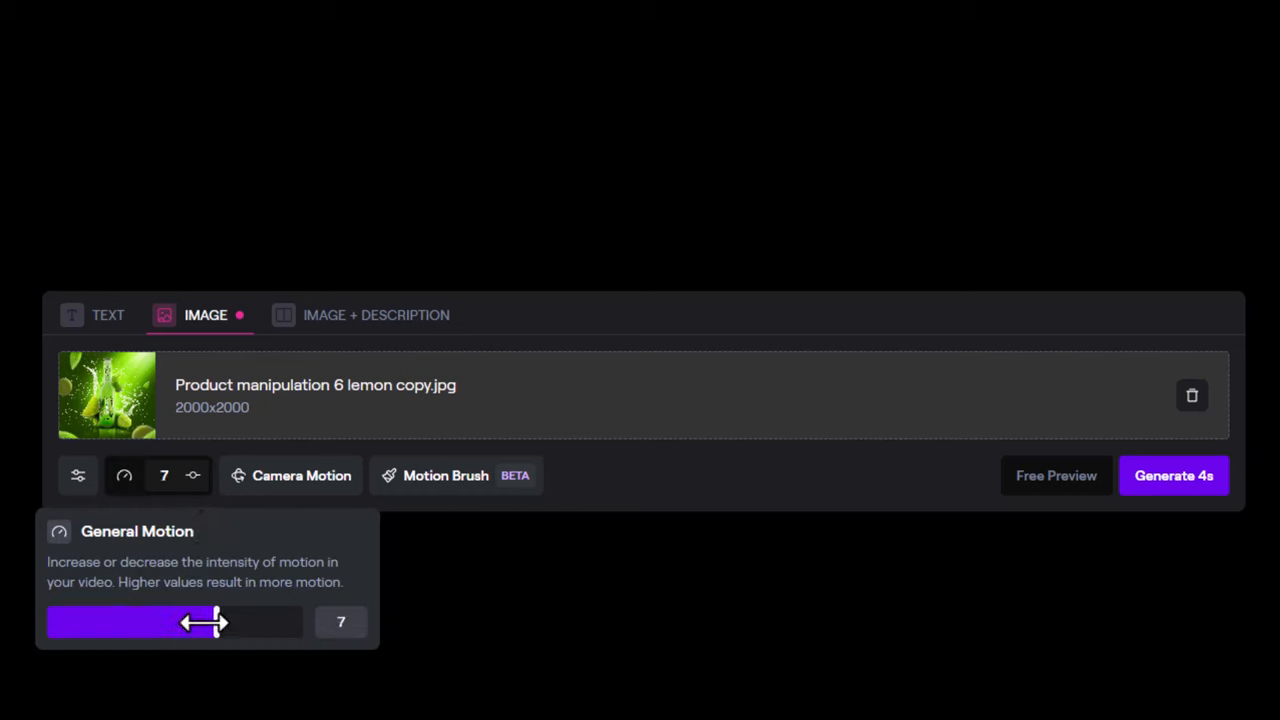
pyautogui.moveTo(210, 622); pyautogui.dragTo(160, 622)
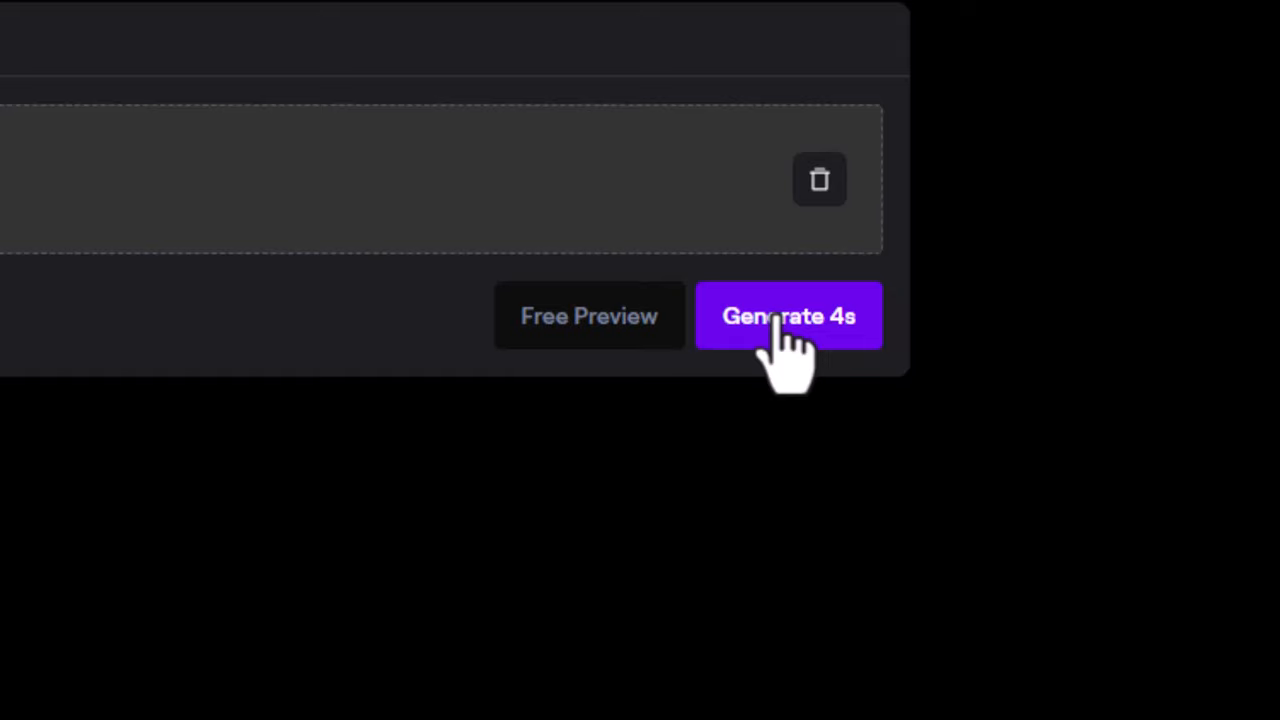
pyautogui.click(789, 316)
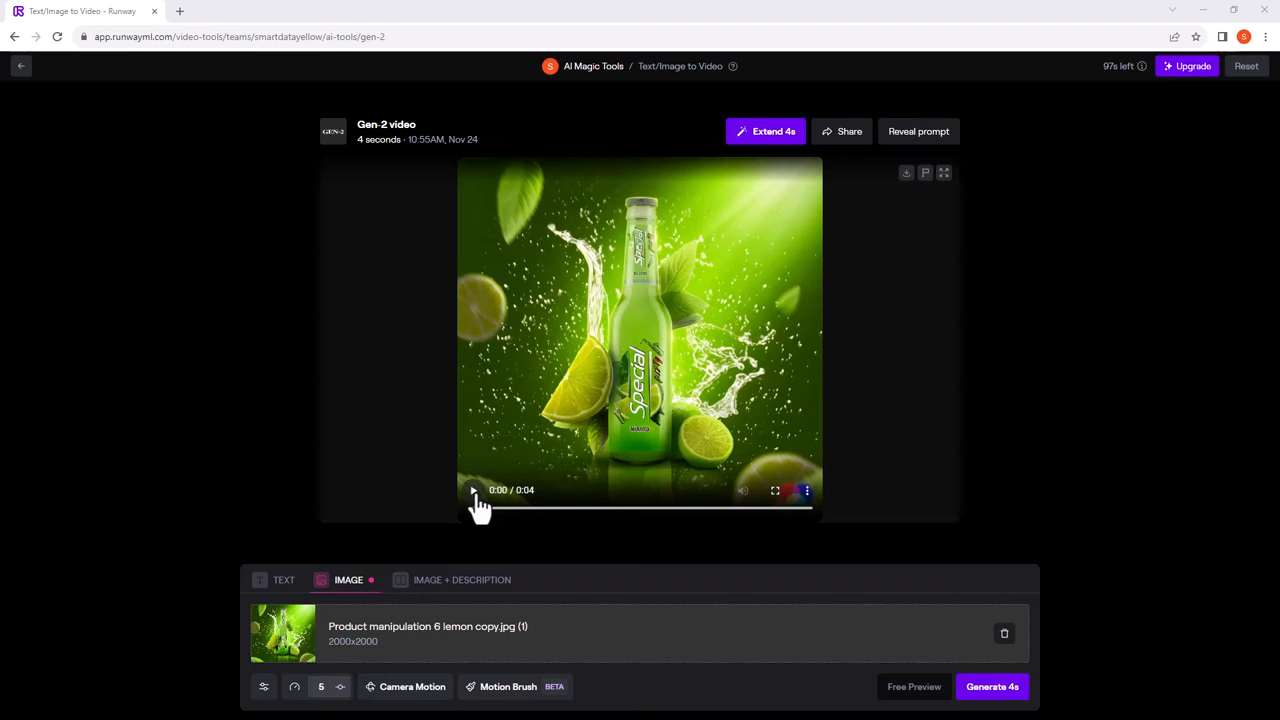
pyautogui.click(474, 490)
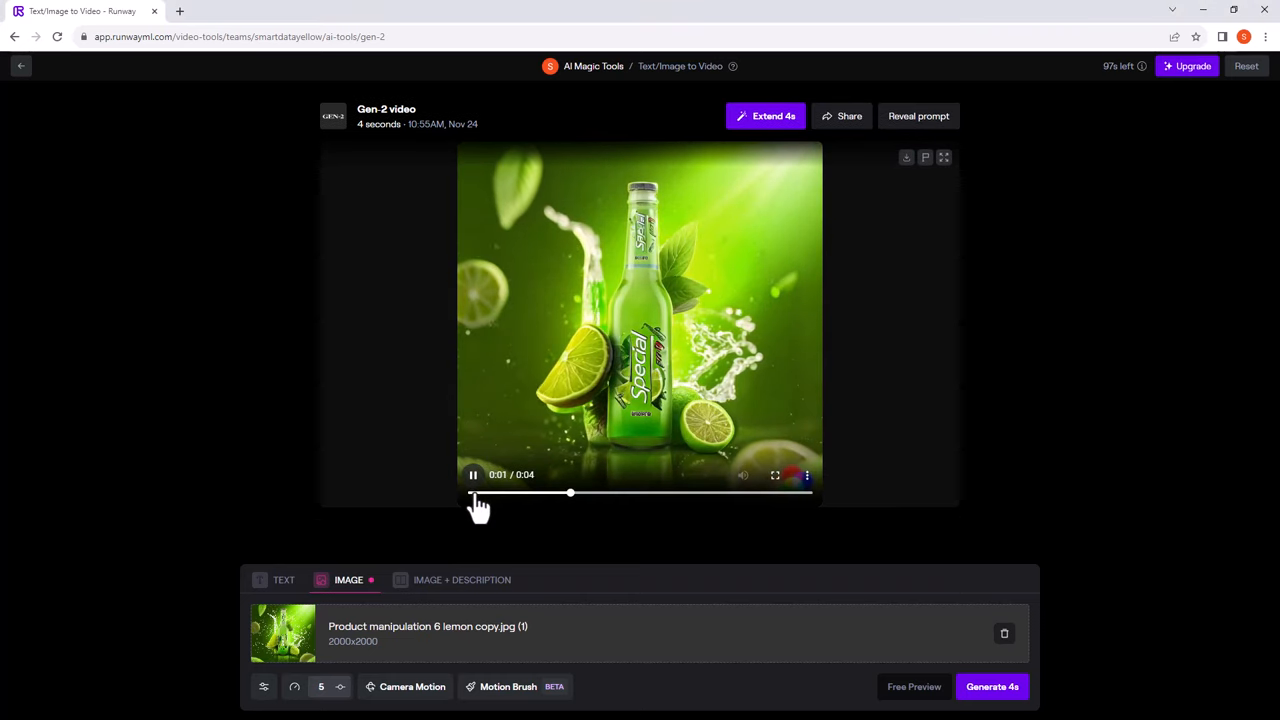